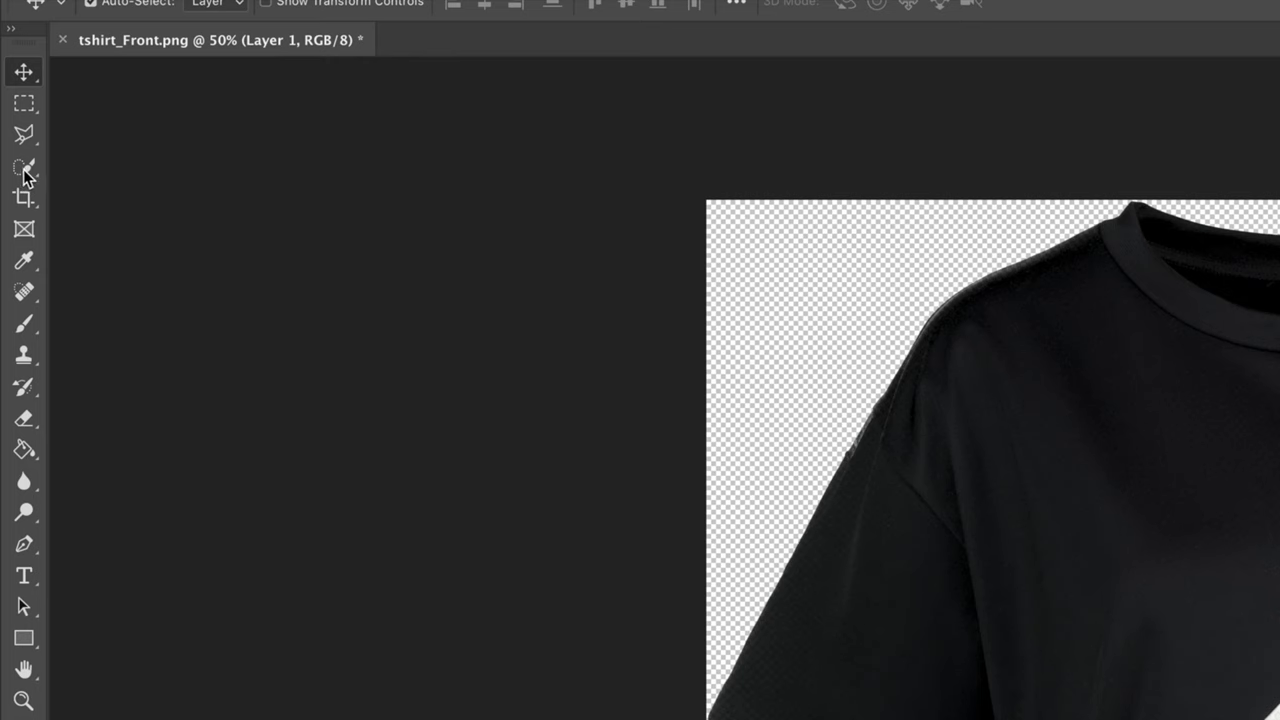
Step: Make the Quick Selection tool active for painting over the t-shirt's unwanted areas
left_click(23, 166)
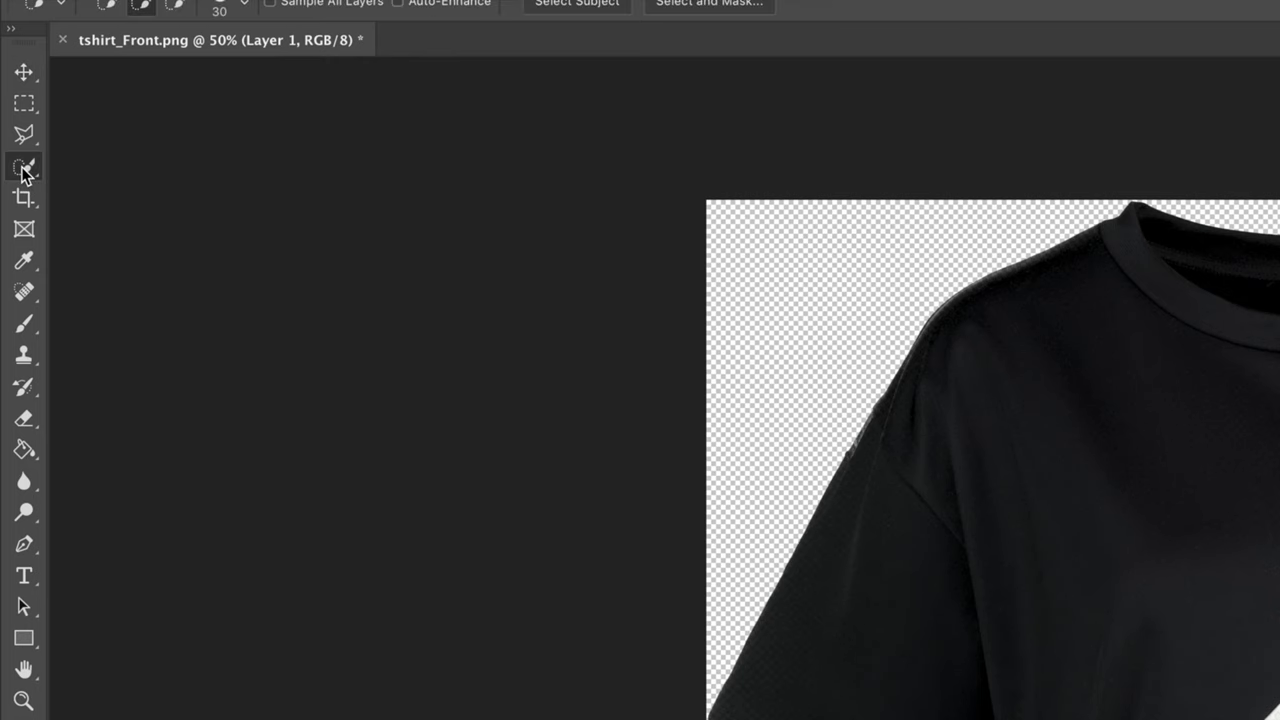